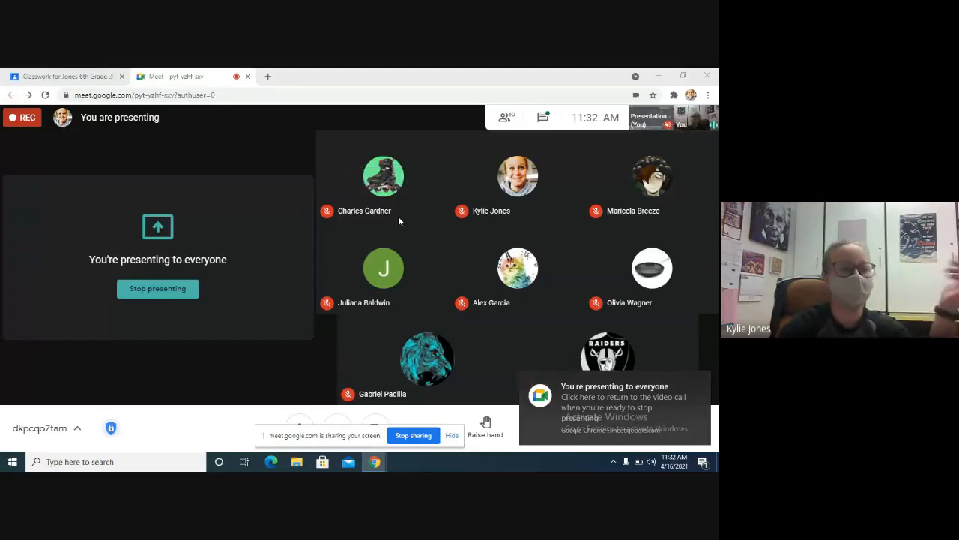
# Switch to the Jones 6th Grade Classwork tab
pyautogui.click(64, 75)
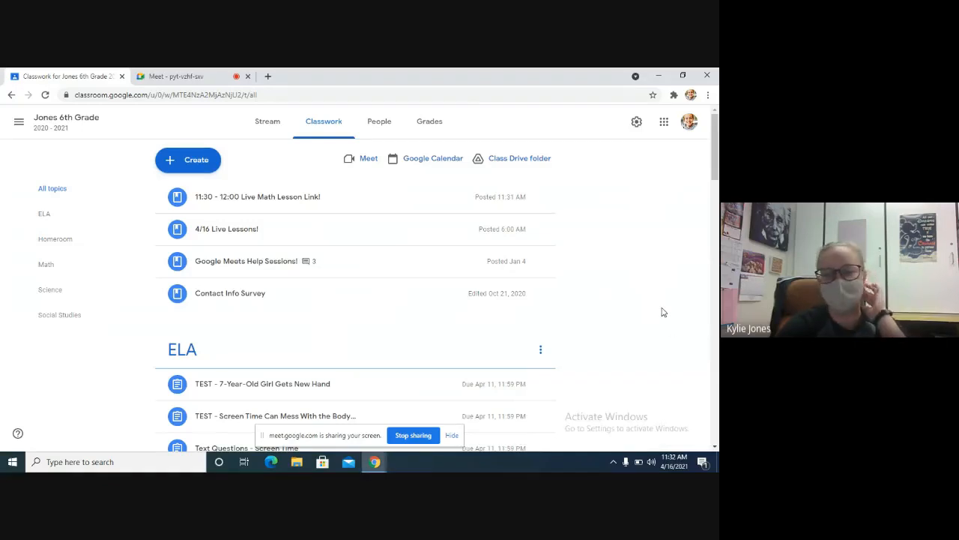
# Expand Review Escape Room! under Math and open its 6th Grade End-of-the-Year form
pyautogui.scroll(-3)
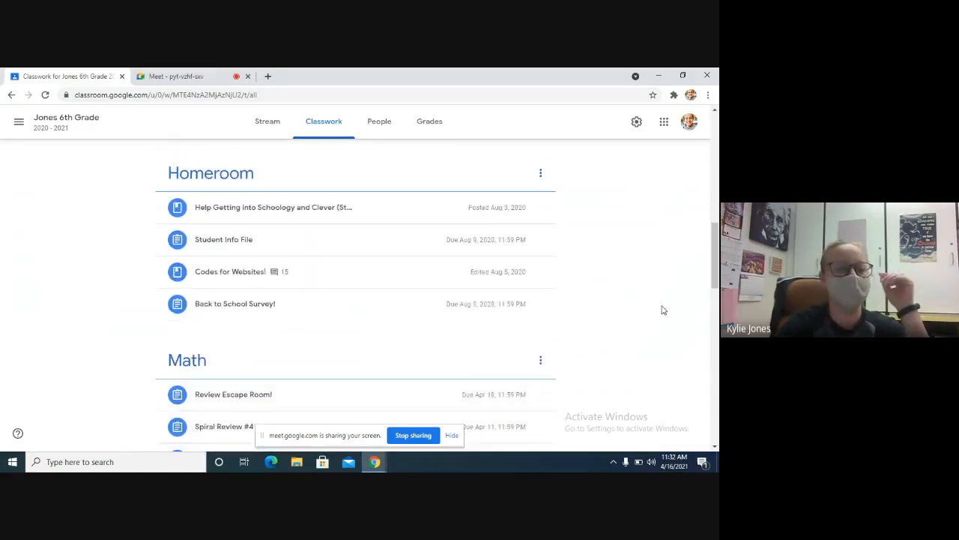
pyautogui.scroll(-3)
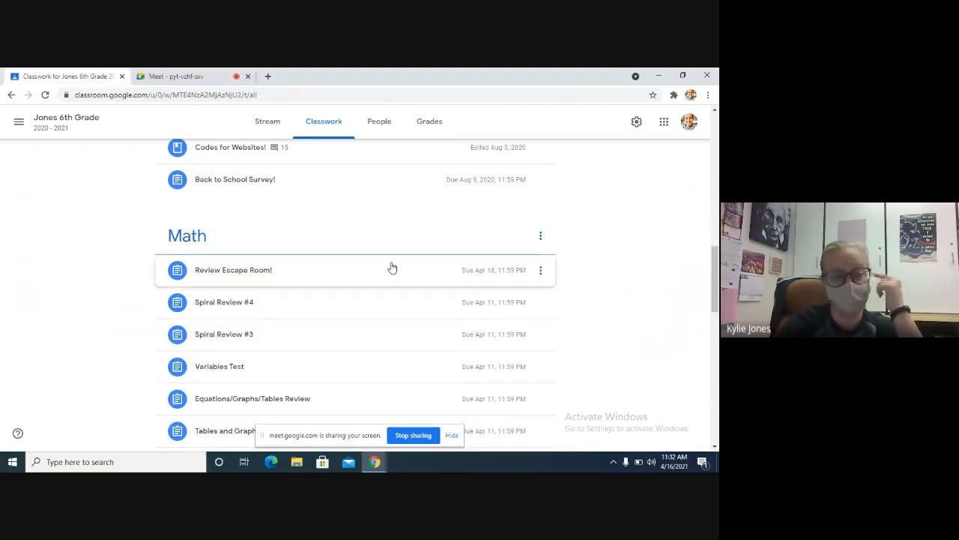
pyautogui.click(233, 270)
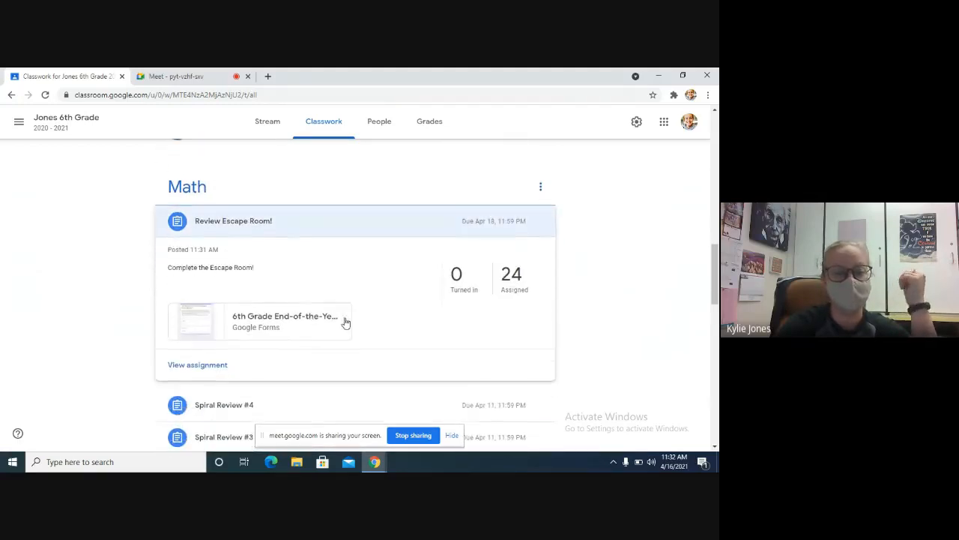
pyautogui.moveTo(315, 320)
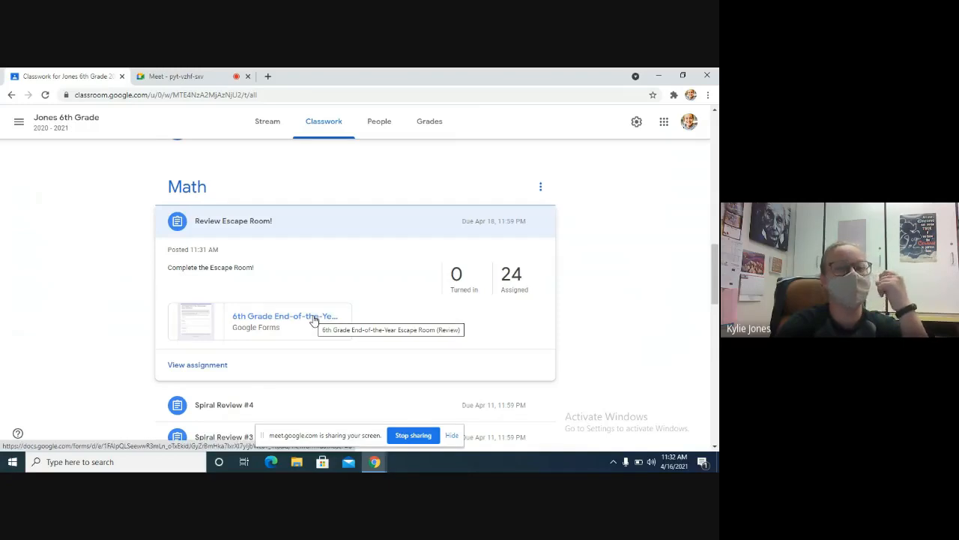
pyautogui.click(285, 321)
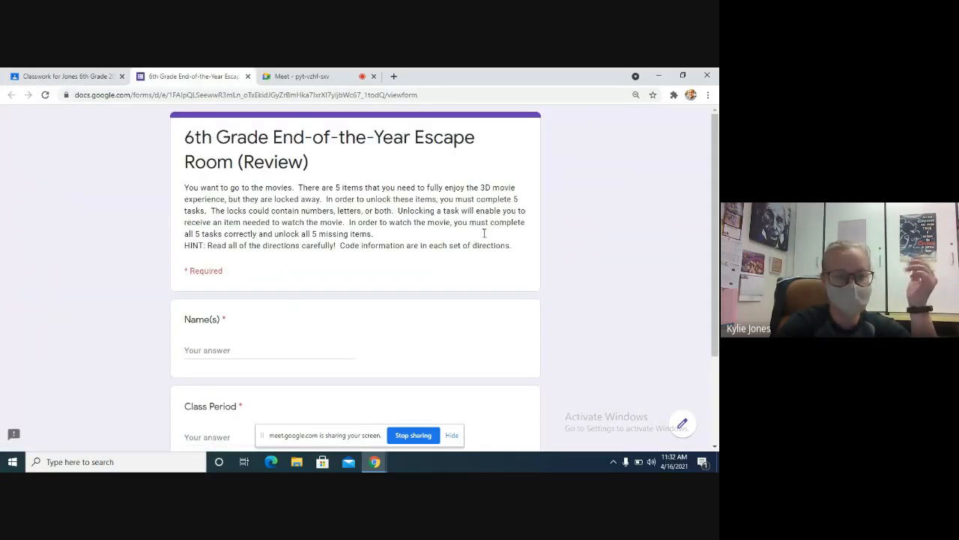
pyautogui.moveTo(577, 237)
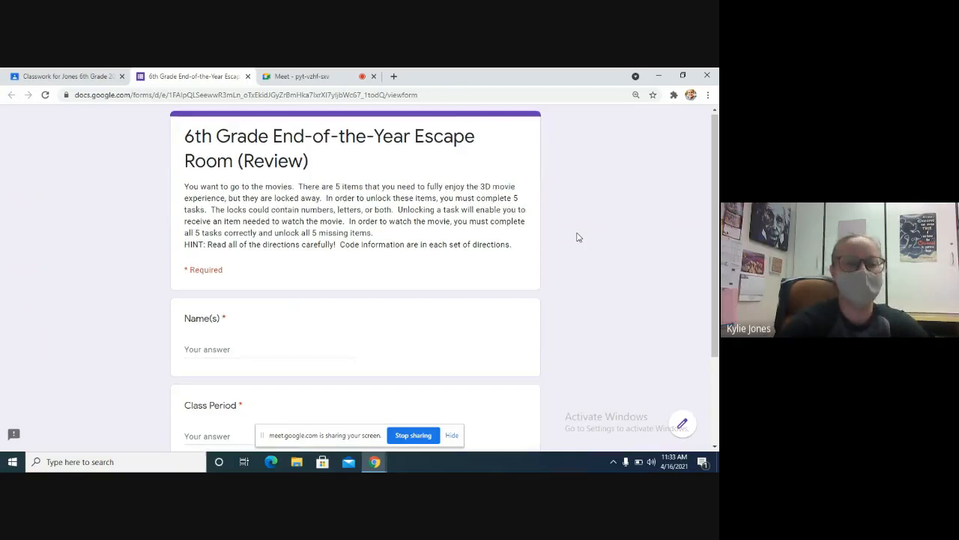
# Enter 'Ms. Jones' as the name answer and move to the next section
pyautogui.scroll(-3)
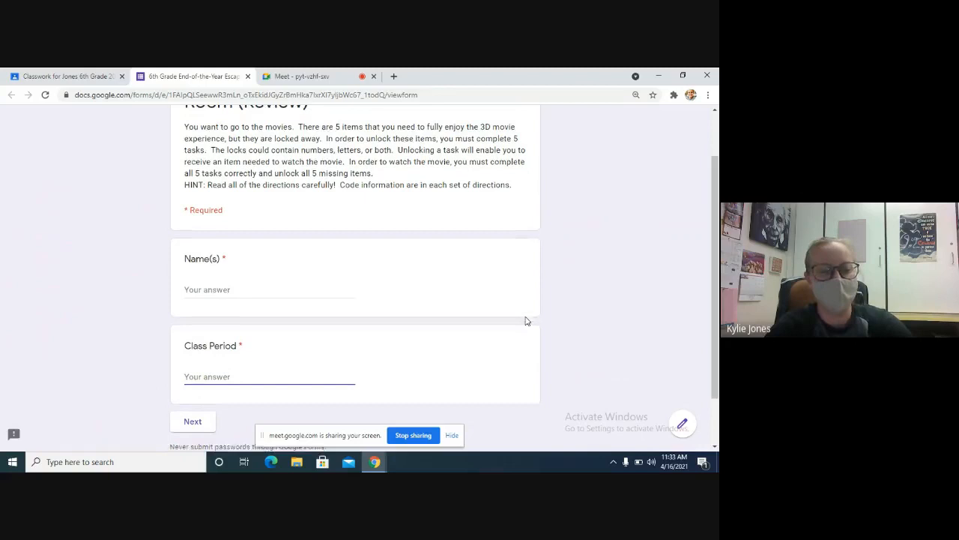
pyautogui.click(192, 420)
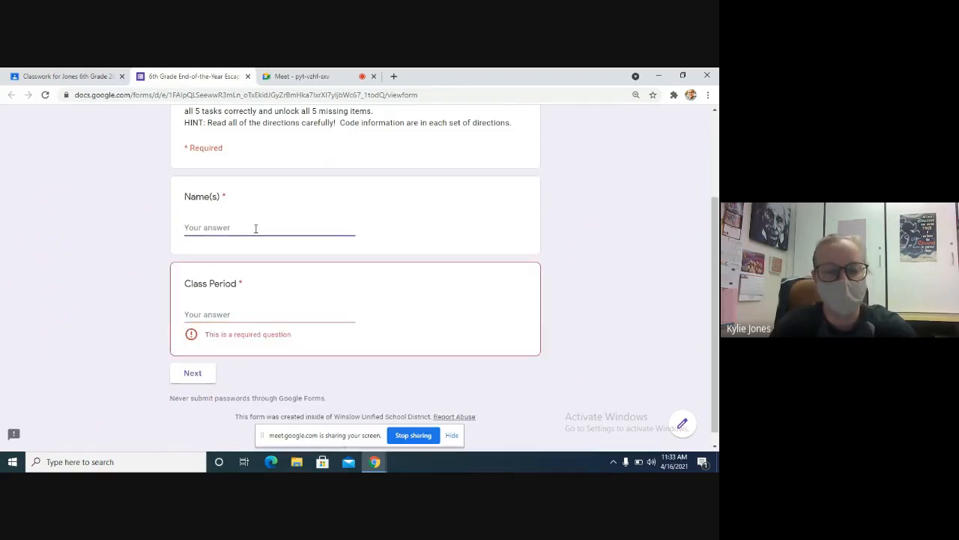
pyautogui.write('Ms. Jones')
pyautogui.click(270, 315)
pyautogui.write('1')
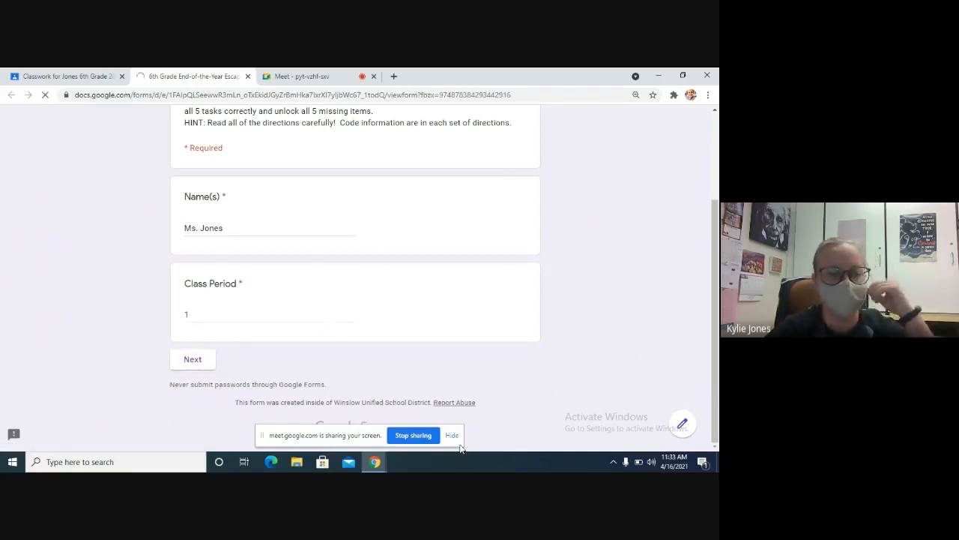
pyautogui.click(192, 359)
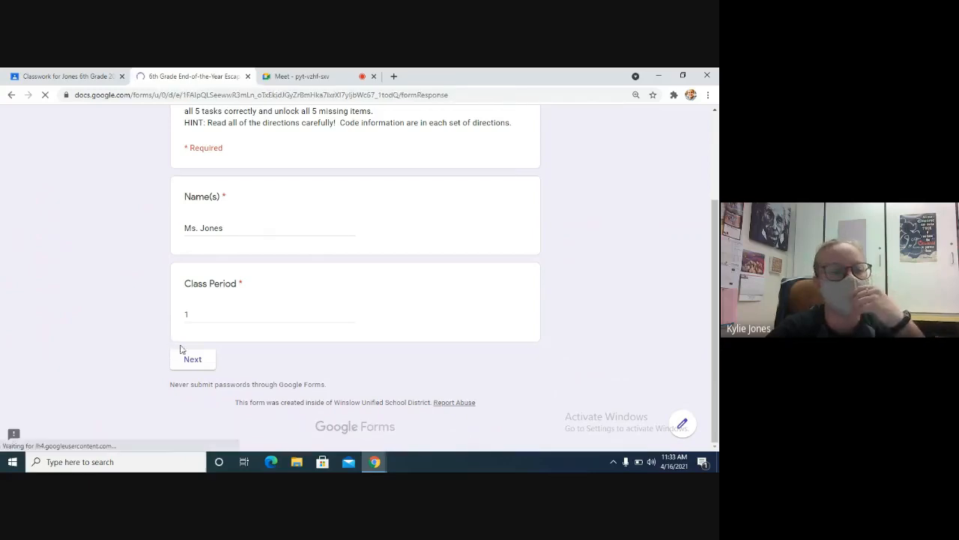
# Advance to Task 1 and scroll through its movie-themed equivalent-expression questions
pyautogui.click(193, 359)
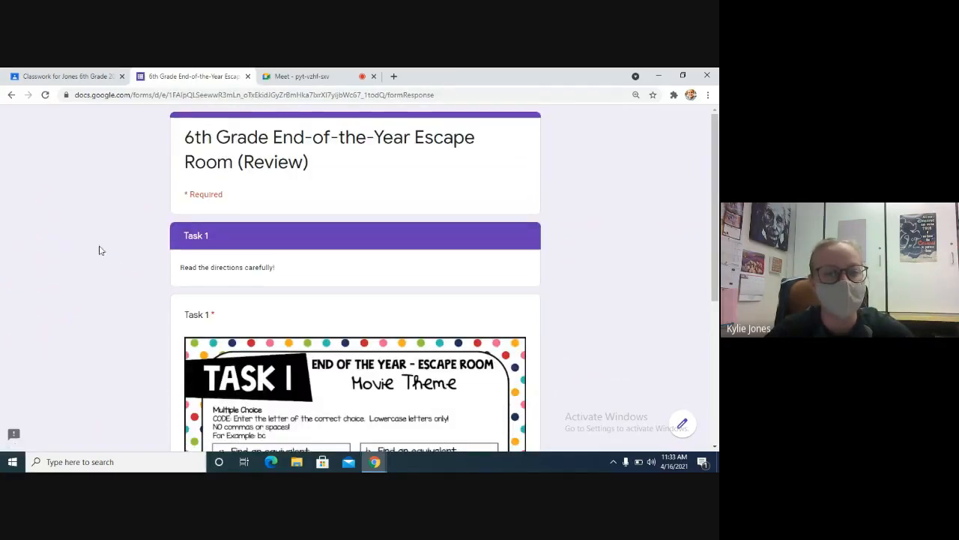
pyautogui.scroll(-3)
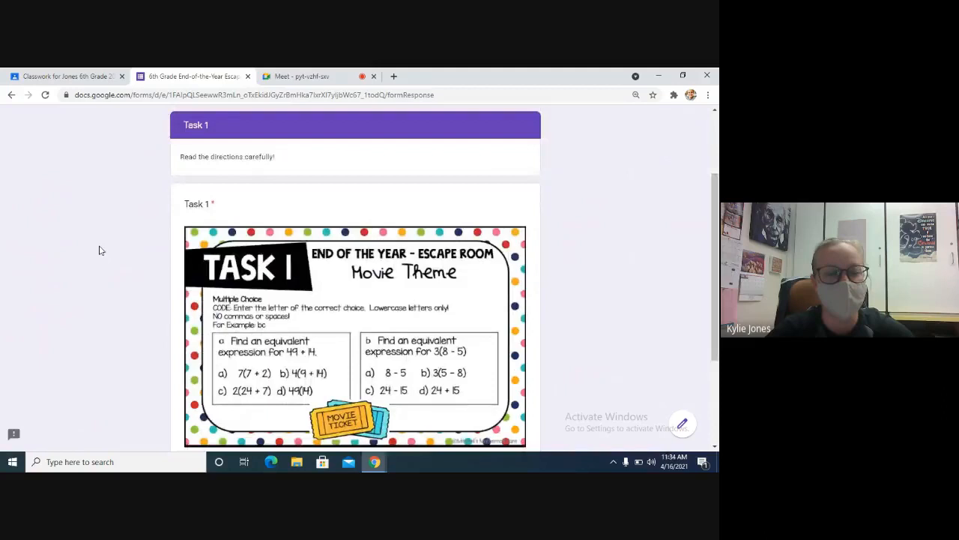
pyautogui.scroll(-3)
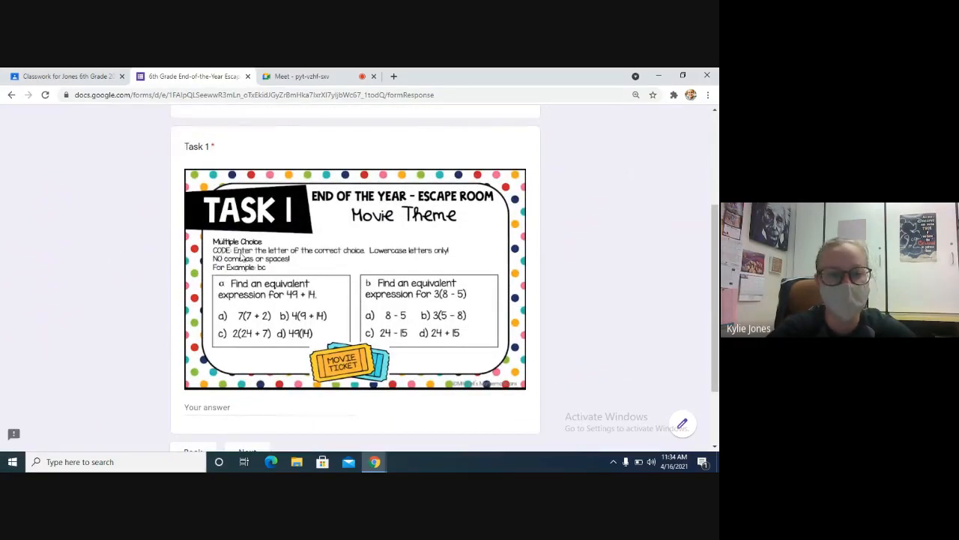
pyautogui.moveTo(315, 255)
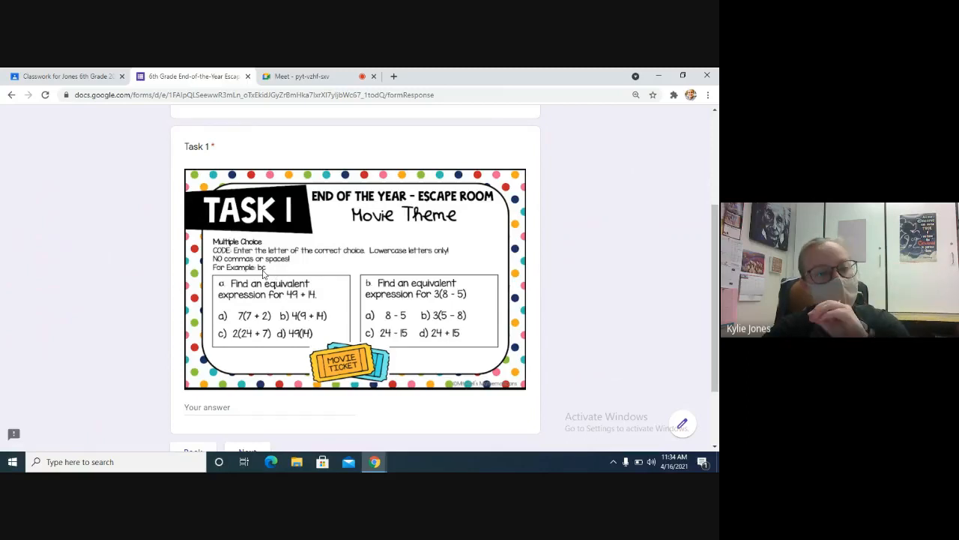
pyautogui.moveTo(173, 350)
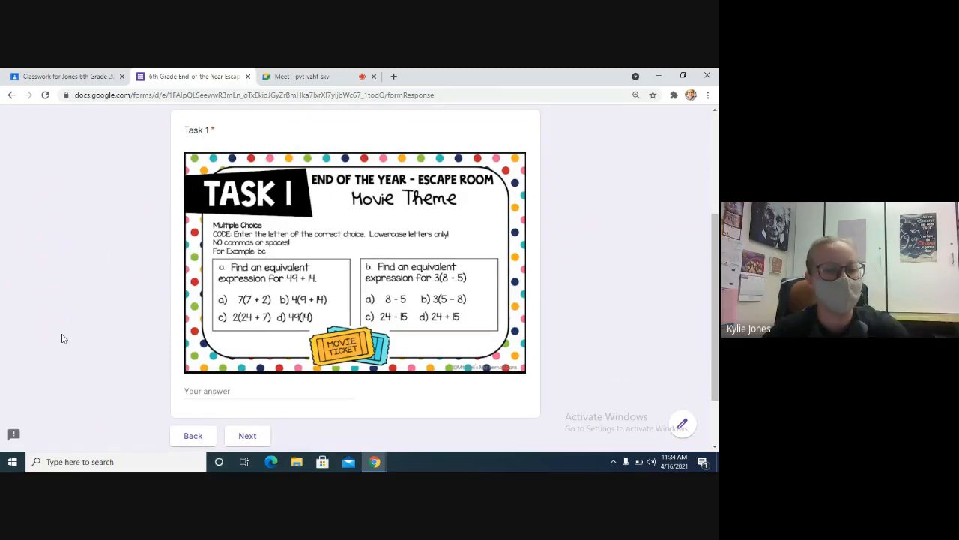
pyautogui.moveTo(163, 444)
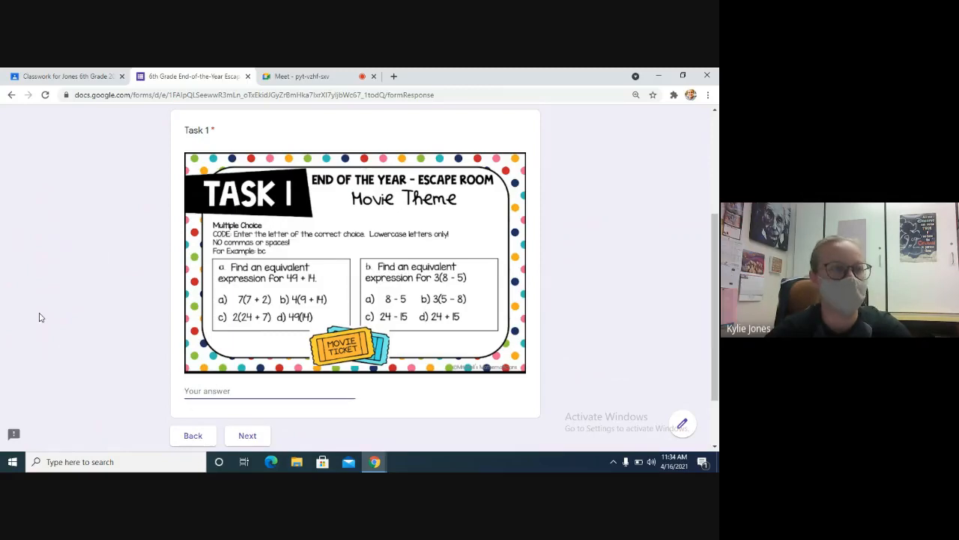
pyautogui.scroll(-3)
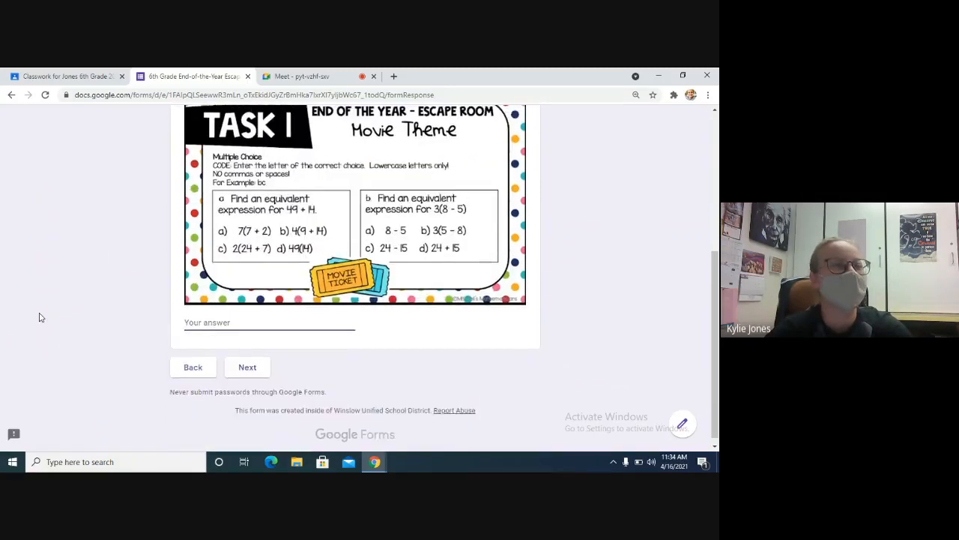
pyautogui.scroll(3)
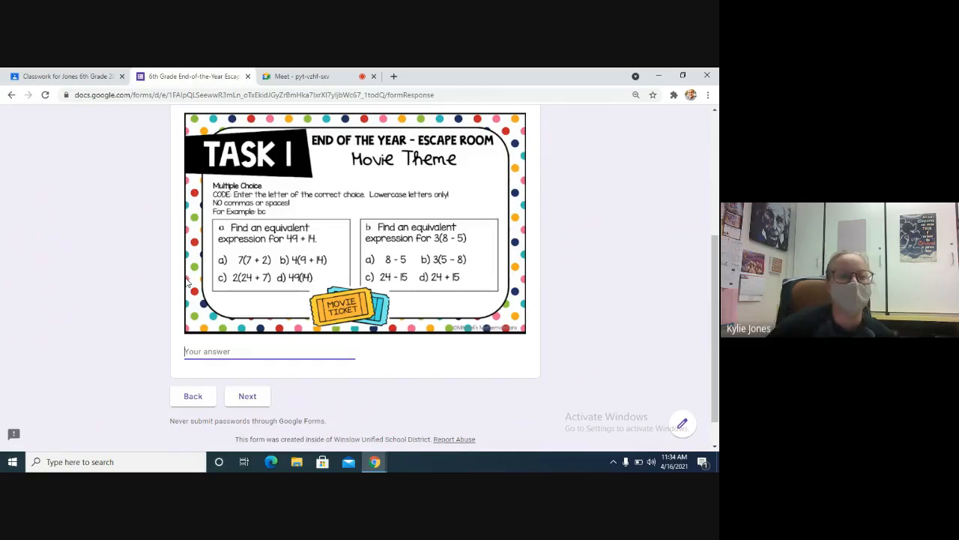
# Answer Task 1 with 'ac' and continue past the movie ticket reward page
pyautogui.write('a')
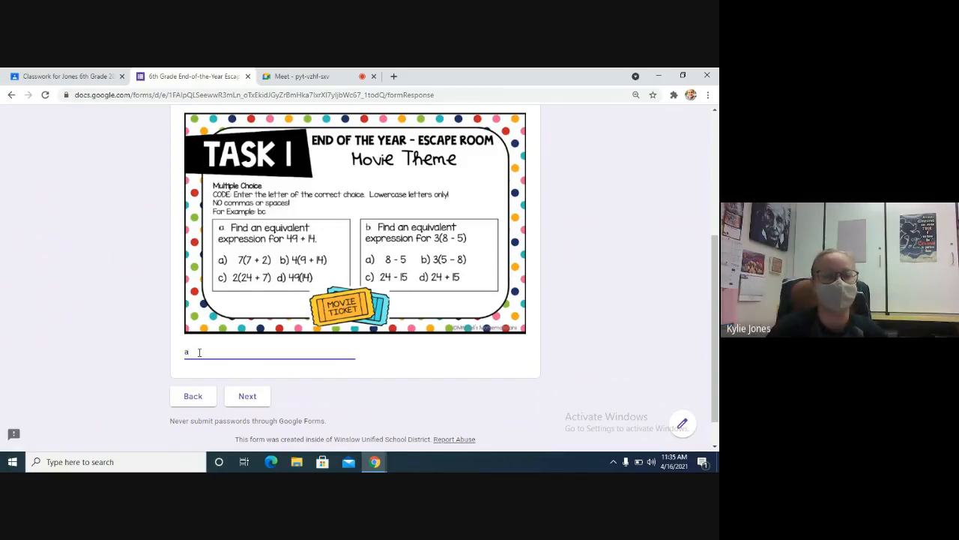
pyautogui.write('c')
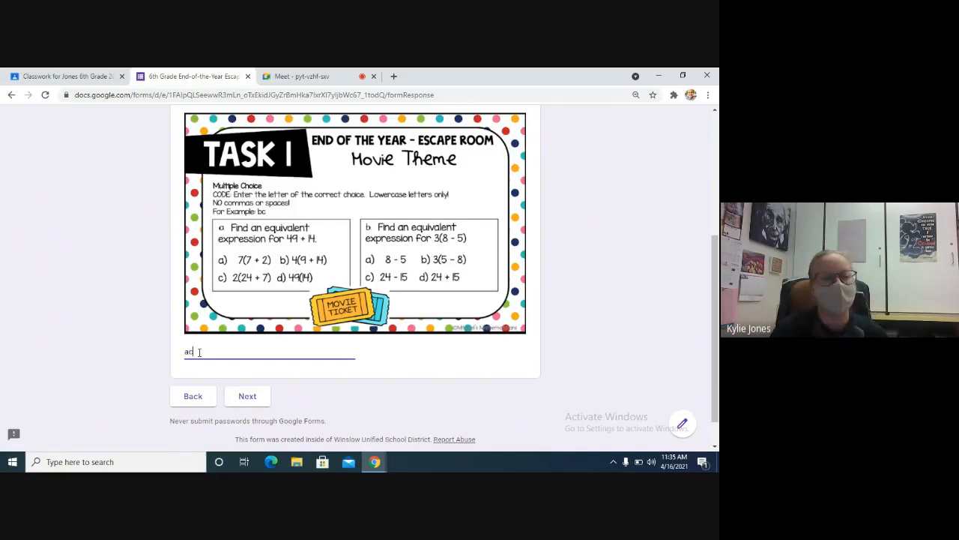
pyautogui.click(246, 395)
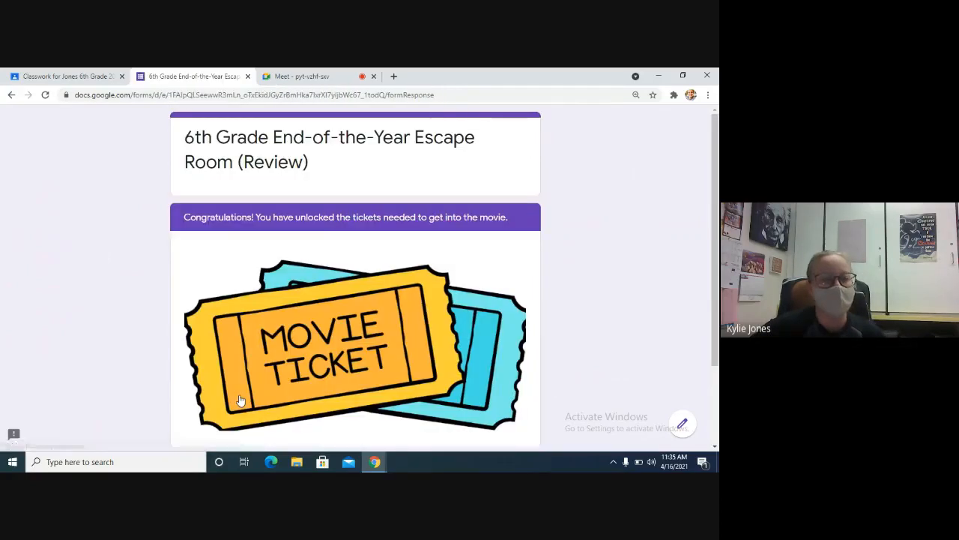
pyautogui.moveTo(461, 383)
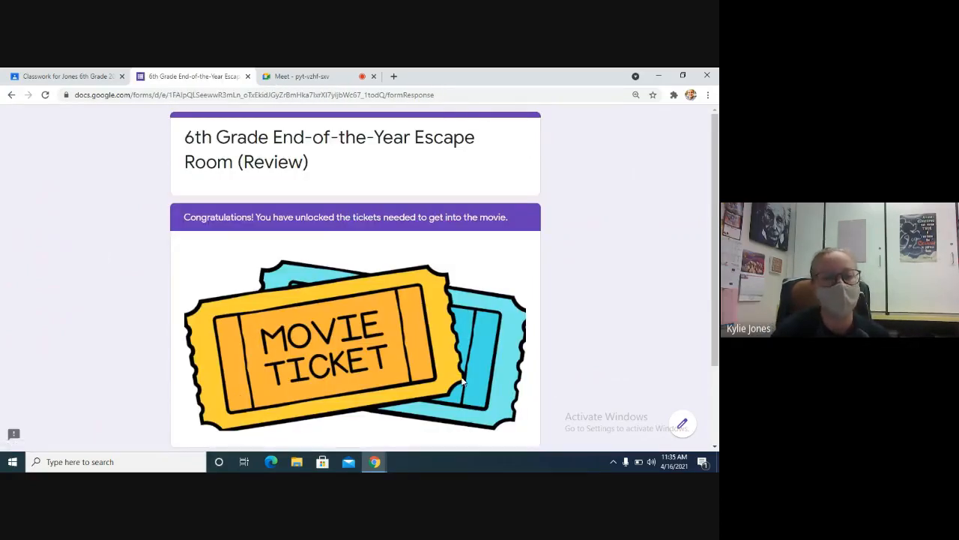
pyautogui.scroll(-3)
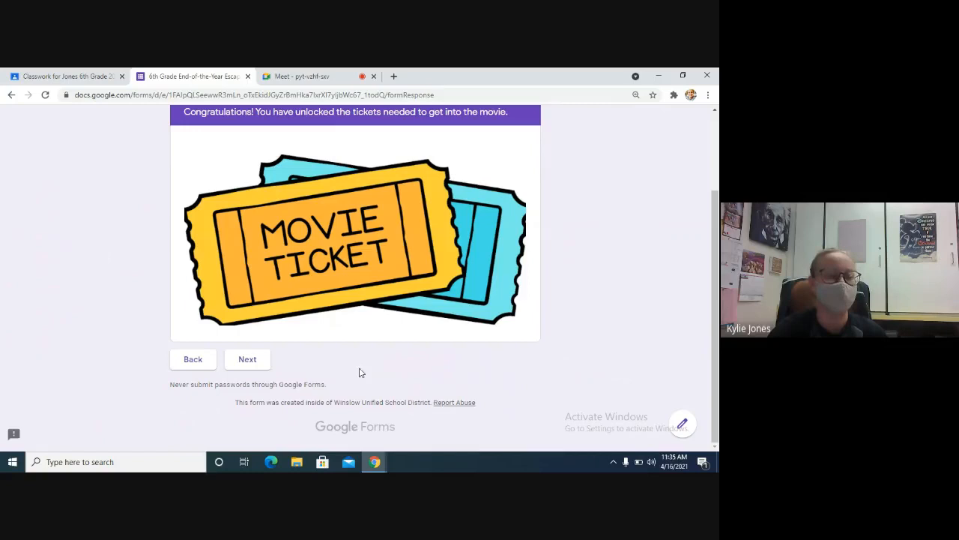
pyautogui.click(247, 358)
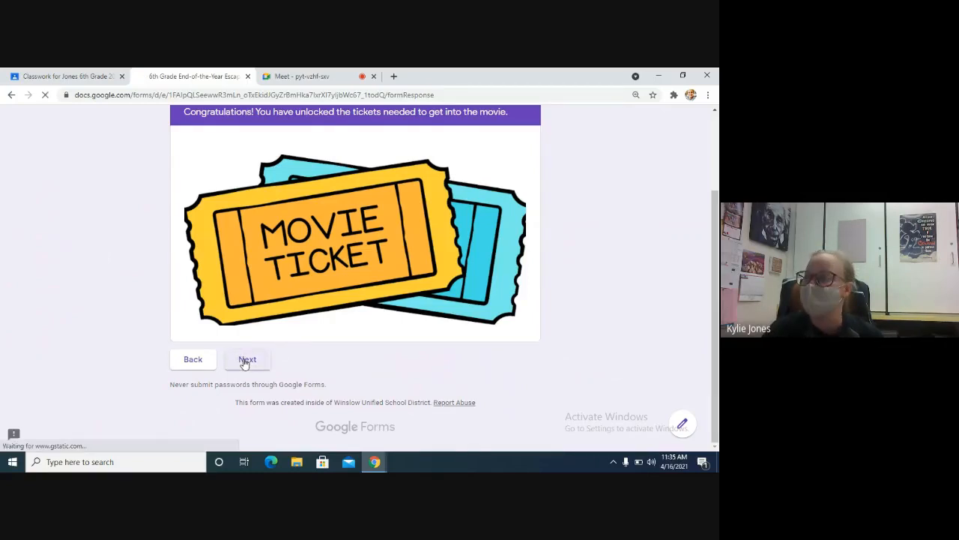
# Show the Task 2 gas-mileage problem, then return to Meet and open More options
pyautogui.click(247, 359)
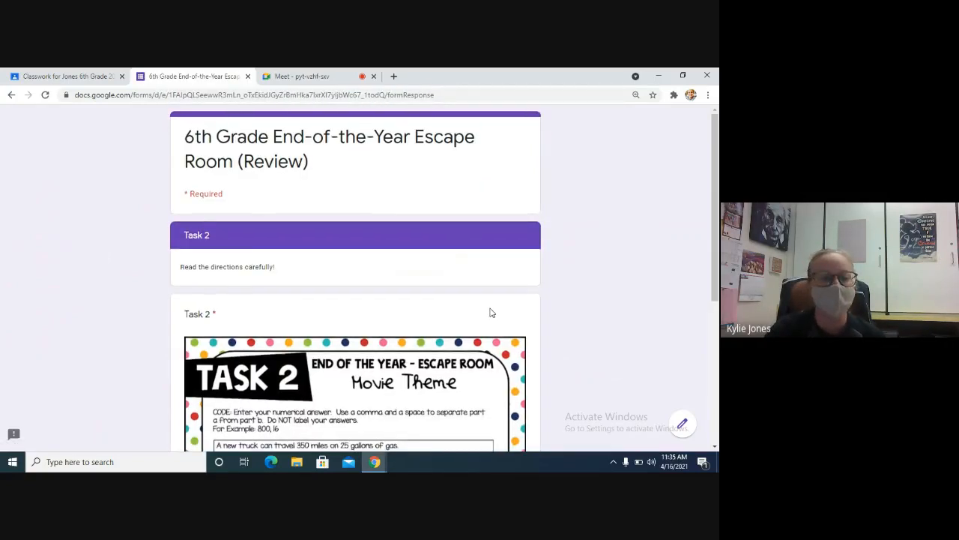
pyautogui.scroll(-3)
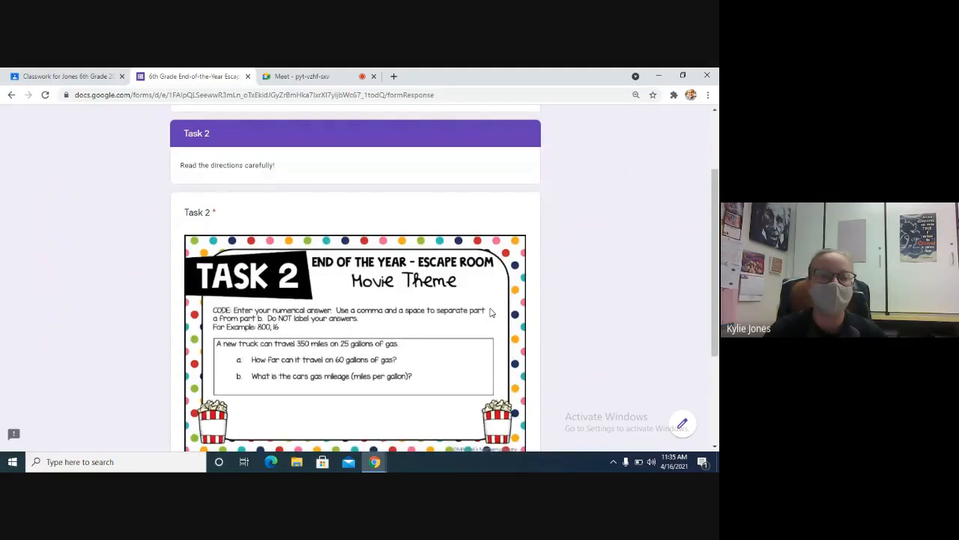
pyautogui.scroll(3)
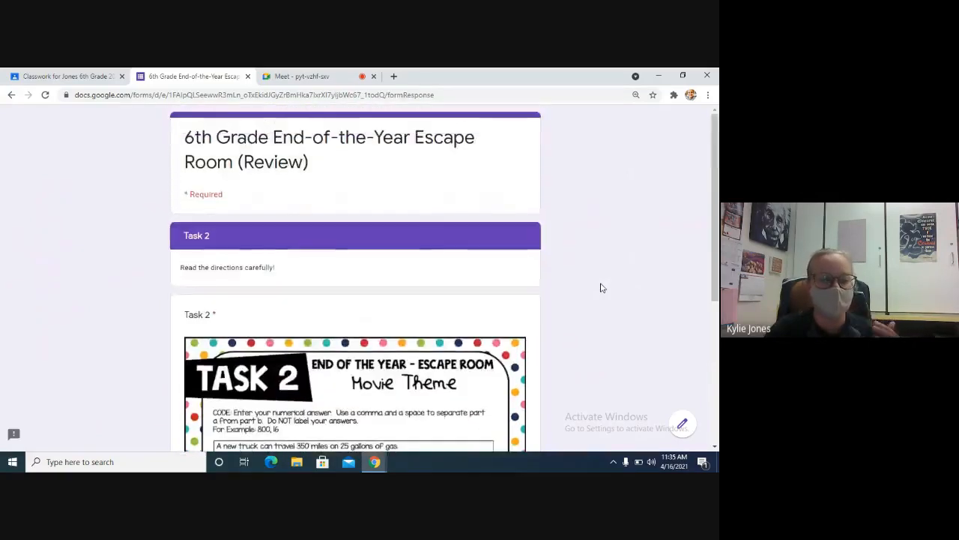
pyautogui.scroll(-3)
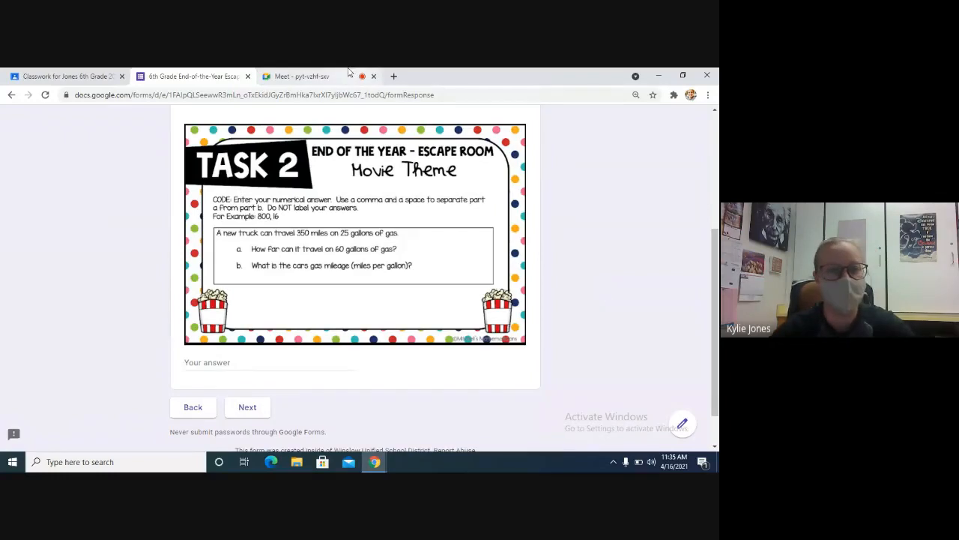
pyautogui.click(296, 75)
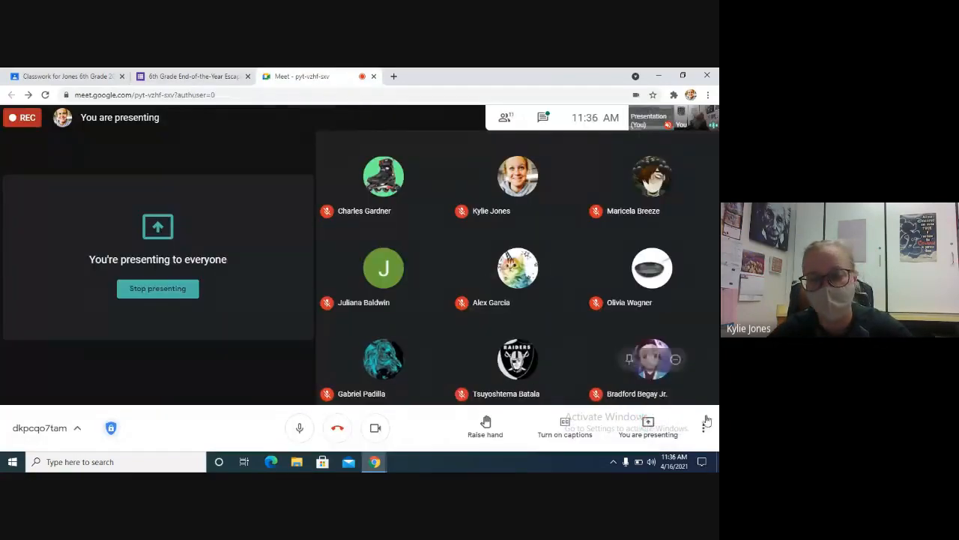
pyautogui.click(703, 427)
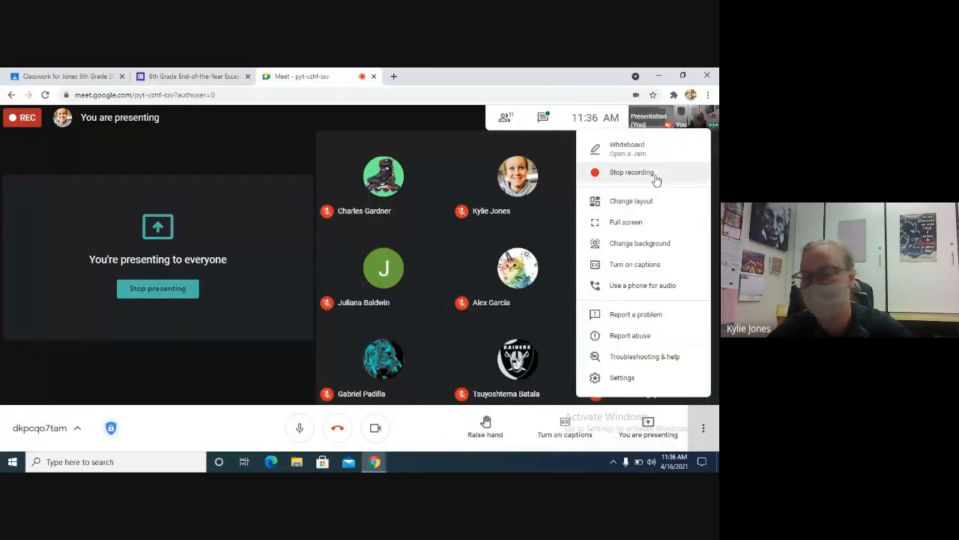